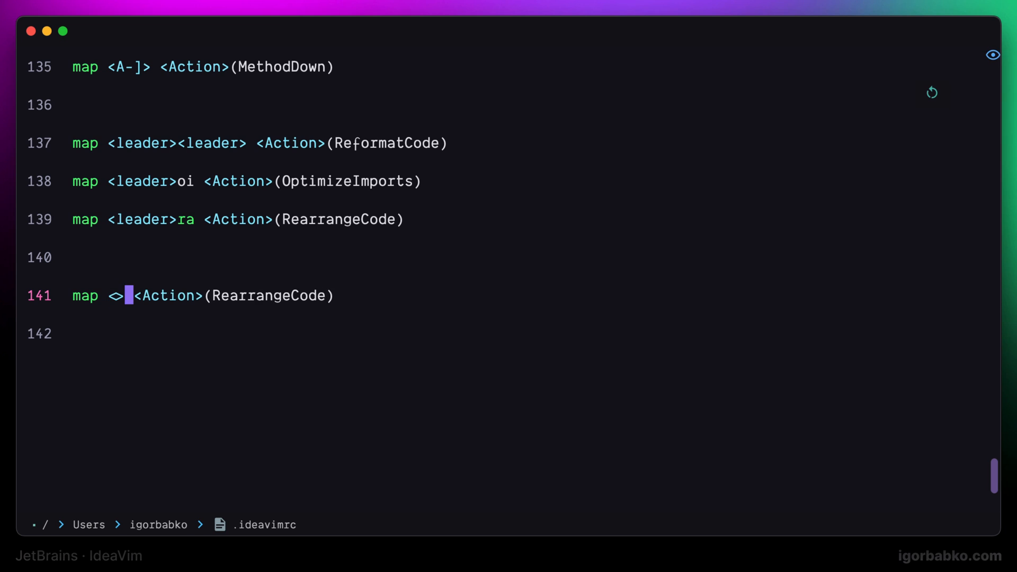
Write map <C-k> <Action>(MoveLineDown) on line 141 of .ideavimrc
text(C-k)
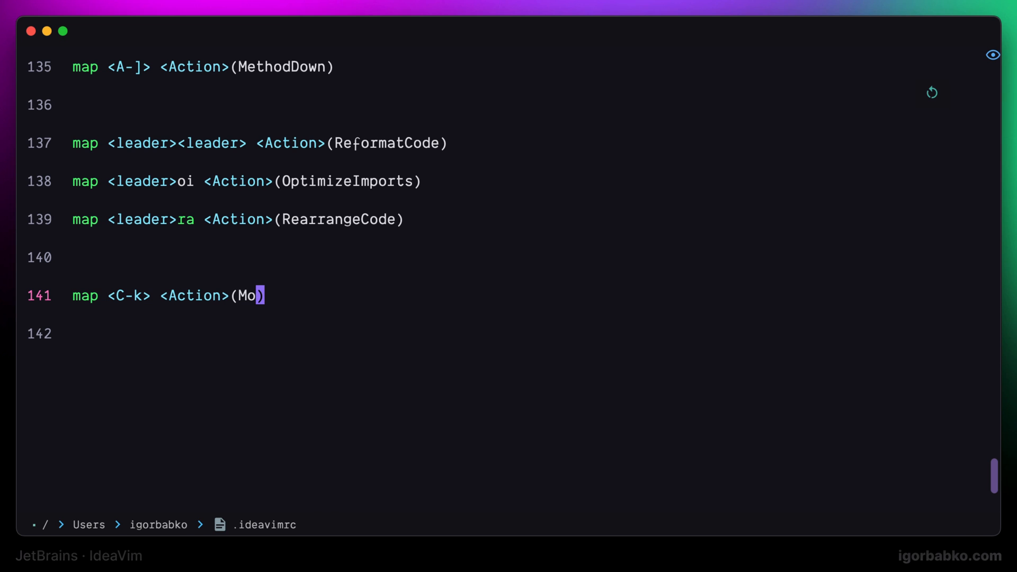
text(veLineDown)
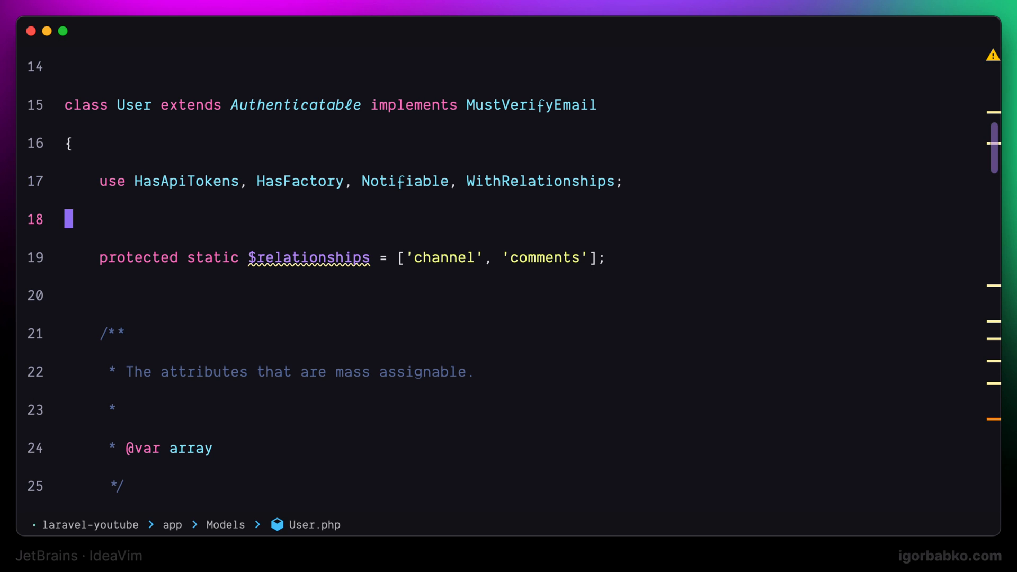
Scroll through the User.php model code to try the Ctrl-k line move
scroll(down, 3)
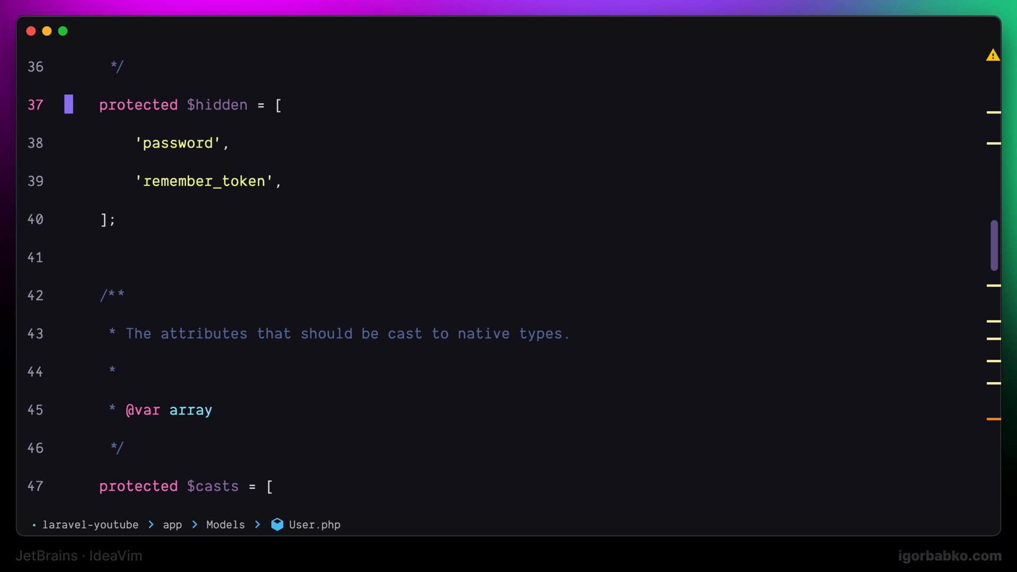
scroll(down, 3)
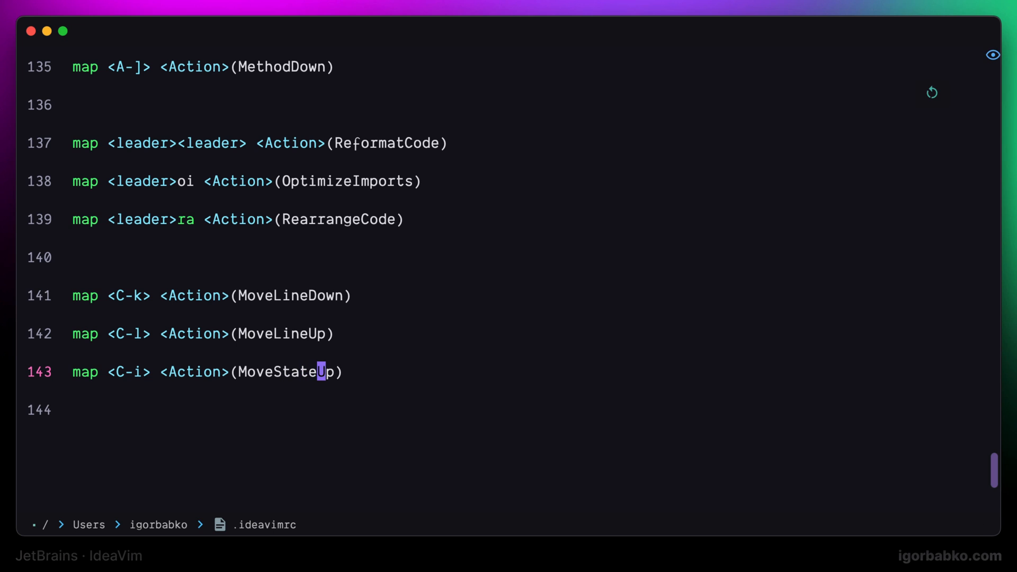
Complete the MoveStatement action name for the new Ctrl-i mapping
text(mentDown)
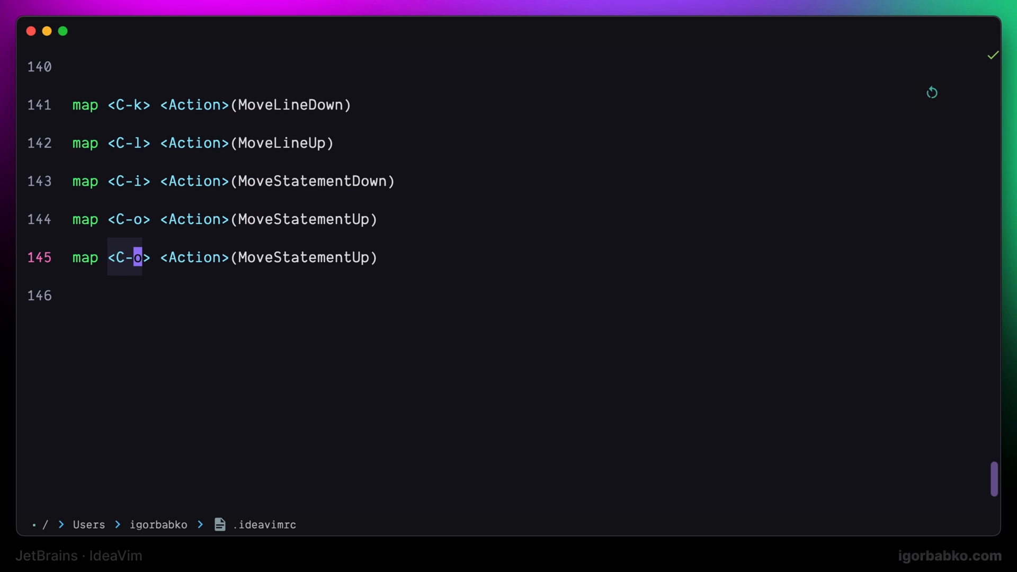
Add map <leader>ca <Action>(CopyAbsolutePath) to .ideavimrc
text(le)
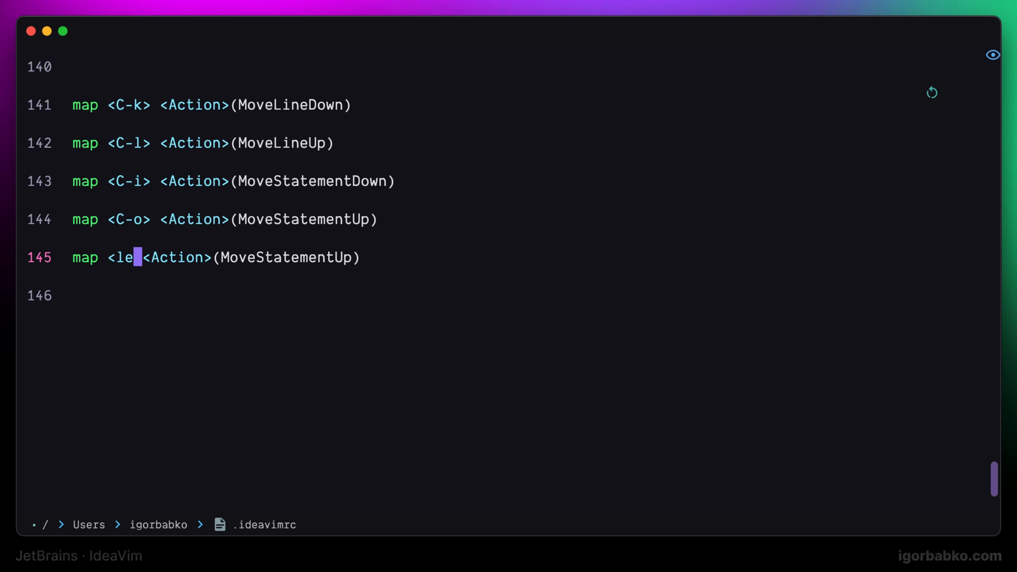
text(ader>ca)
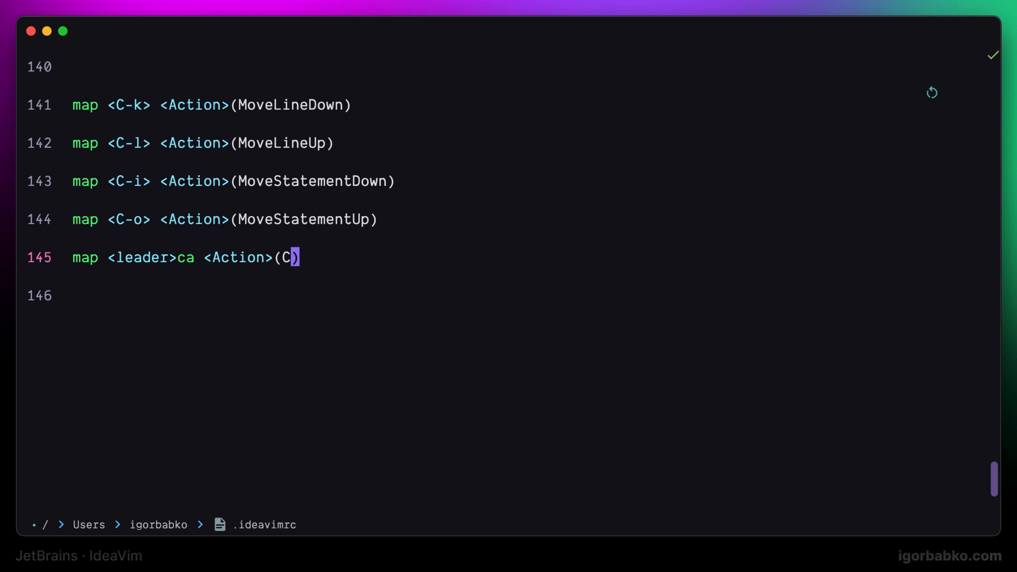
text(opyabsolute)
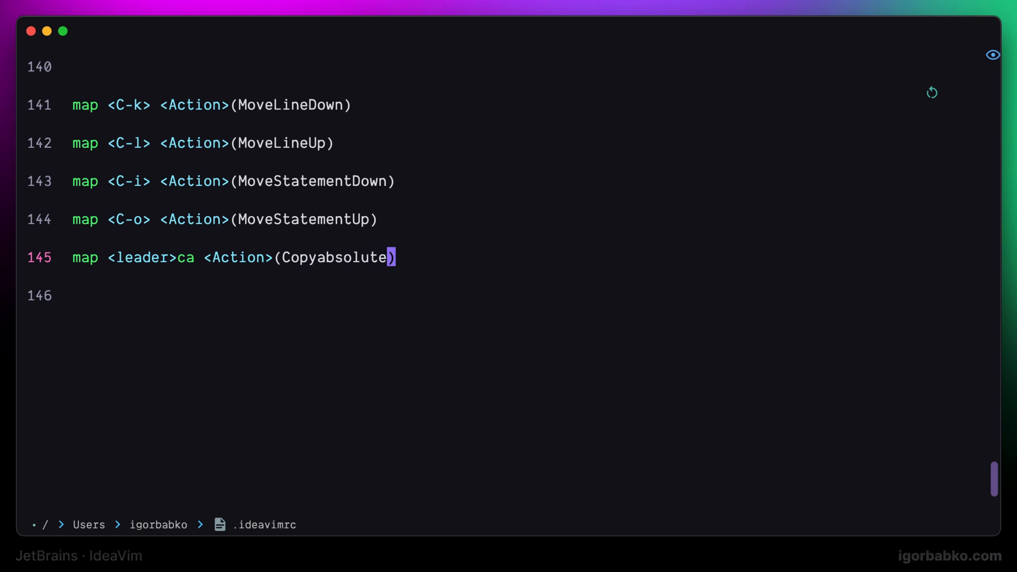
text(Path)
click(234, 295)
text(map <leader>cn <Action>(CopyFileName)
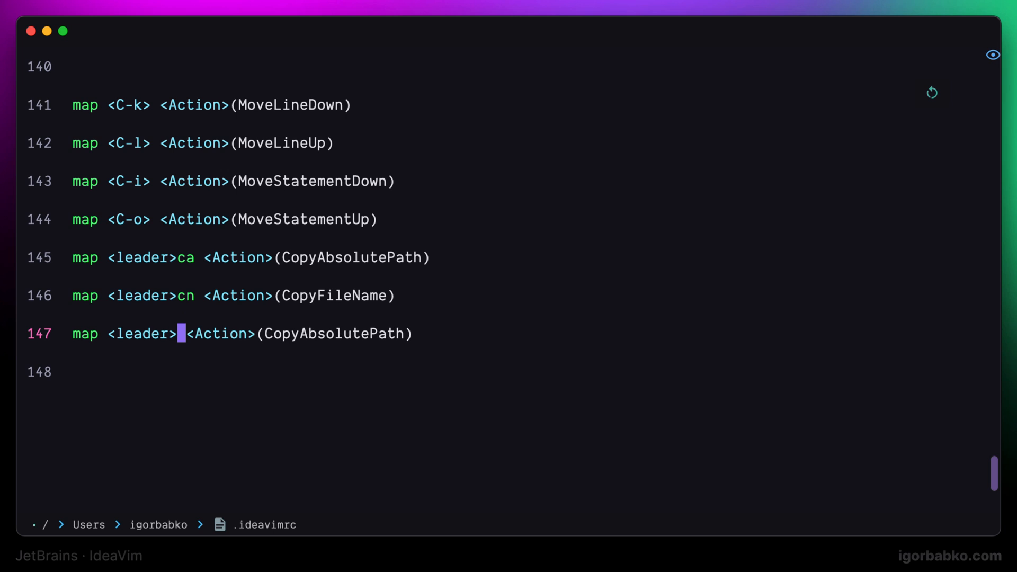
Add the <leader>cp mapping for CopyContentRootPath and return to User.php
text(cp)
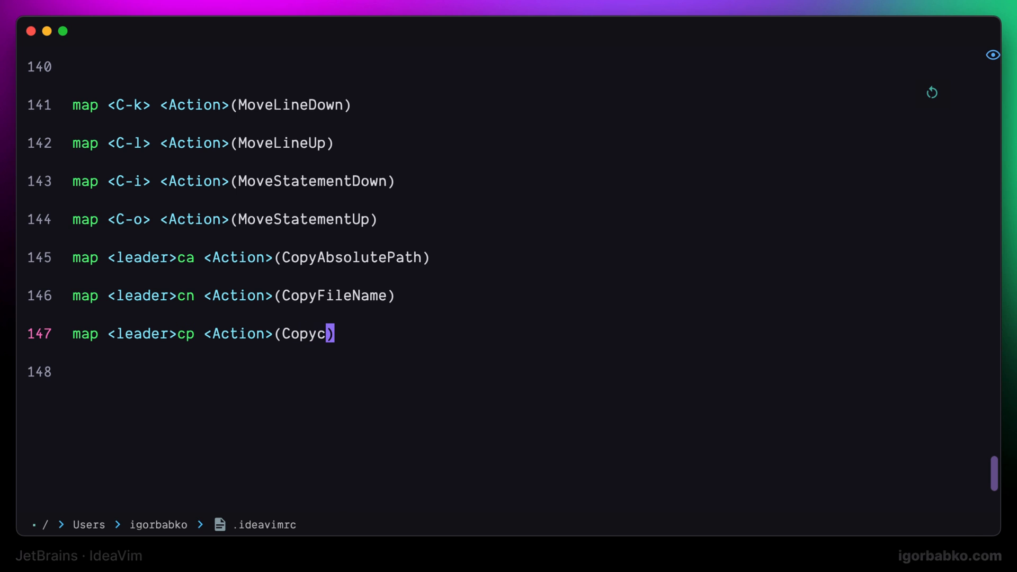
text(ContentRo)
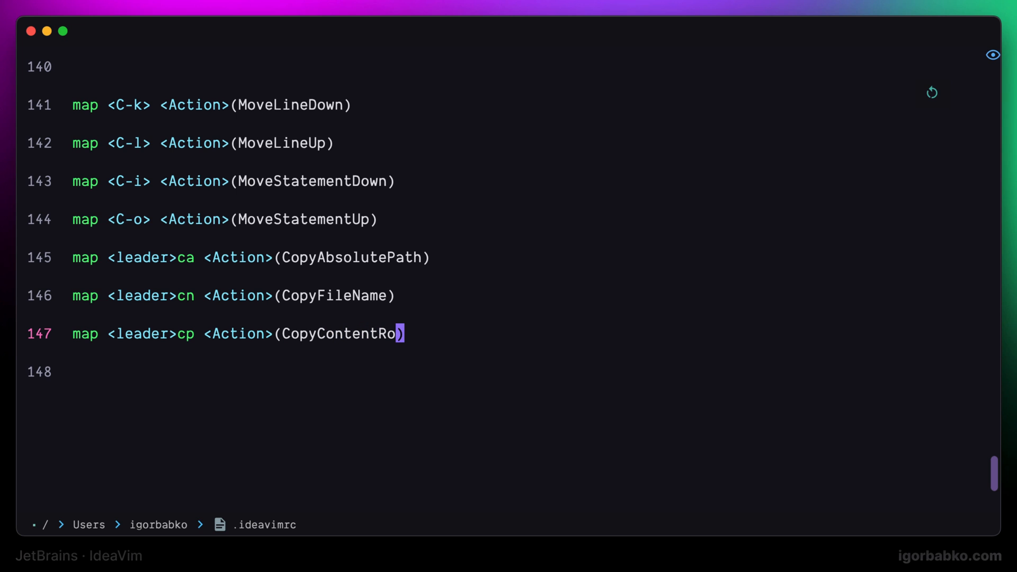
text(otPath))
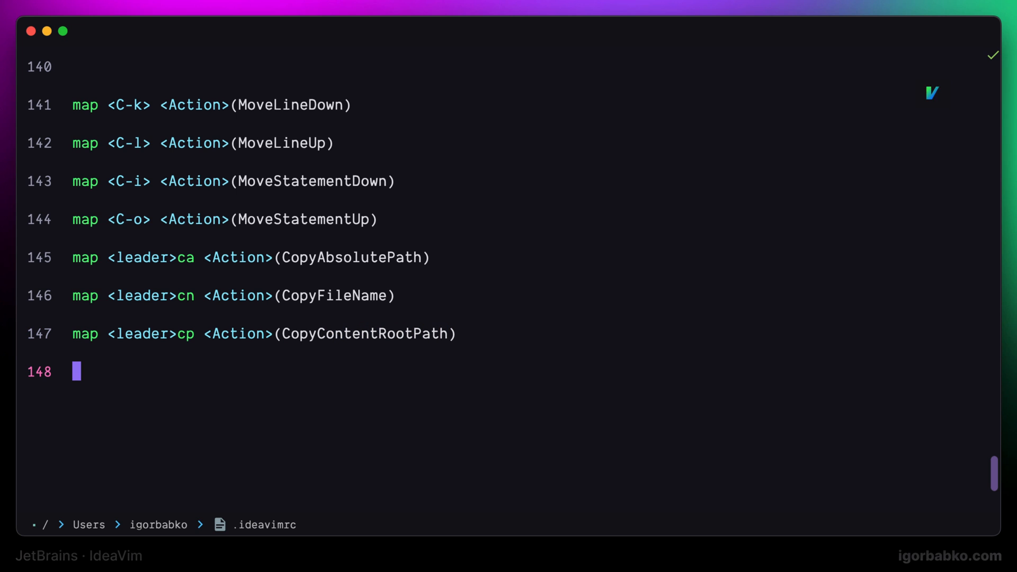
key(cmd+e)
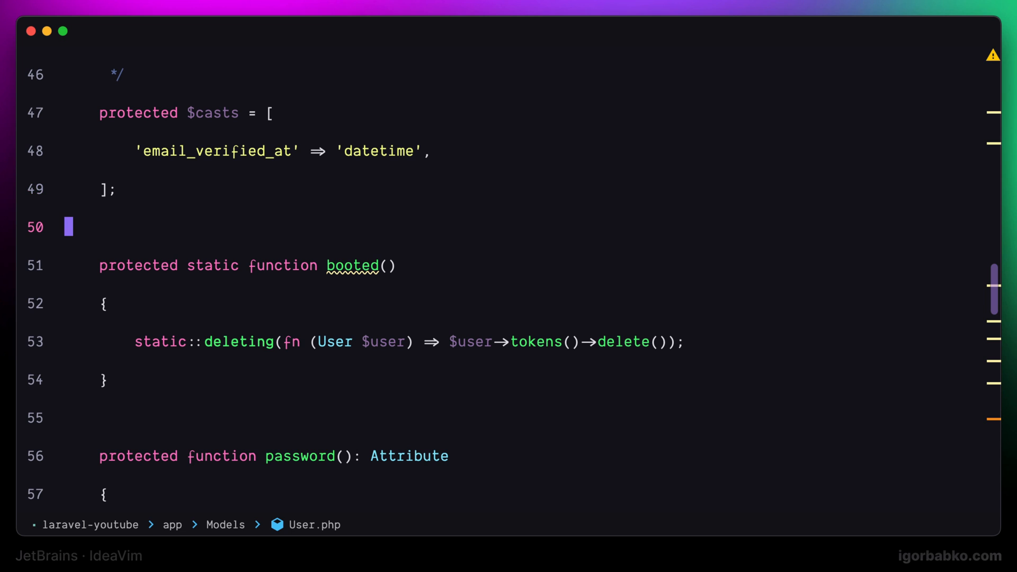
Paste the absolute path, the file name User.php and app/Models/User.php onto line 50
text(/Users/igorbabko/code/laravel-youtube/app/Models/User.php)
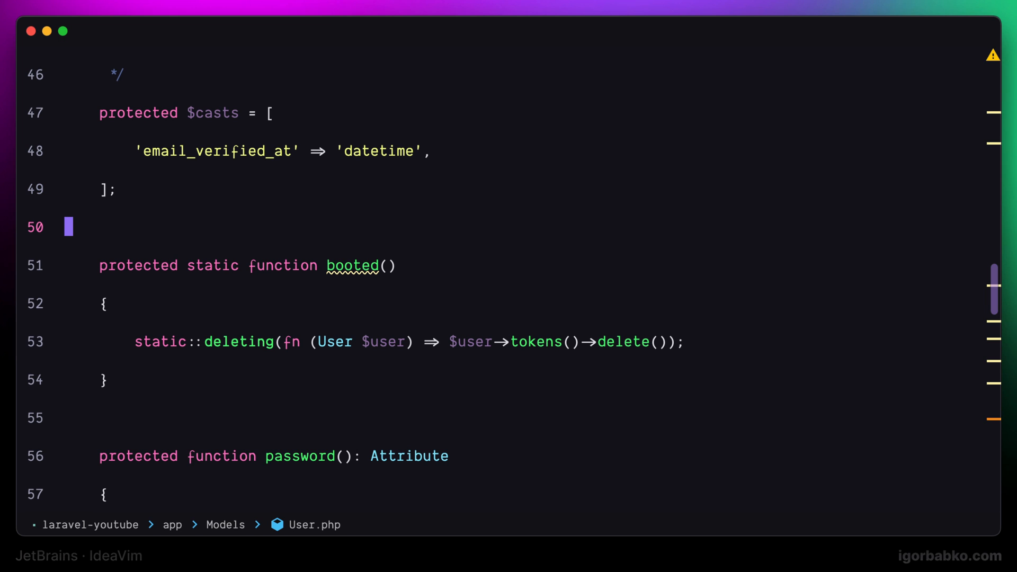
text(User.php)
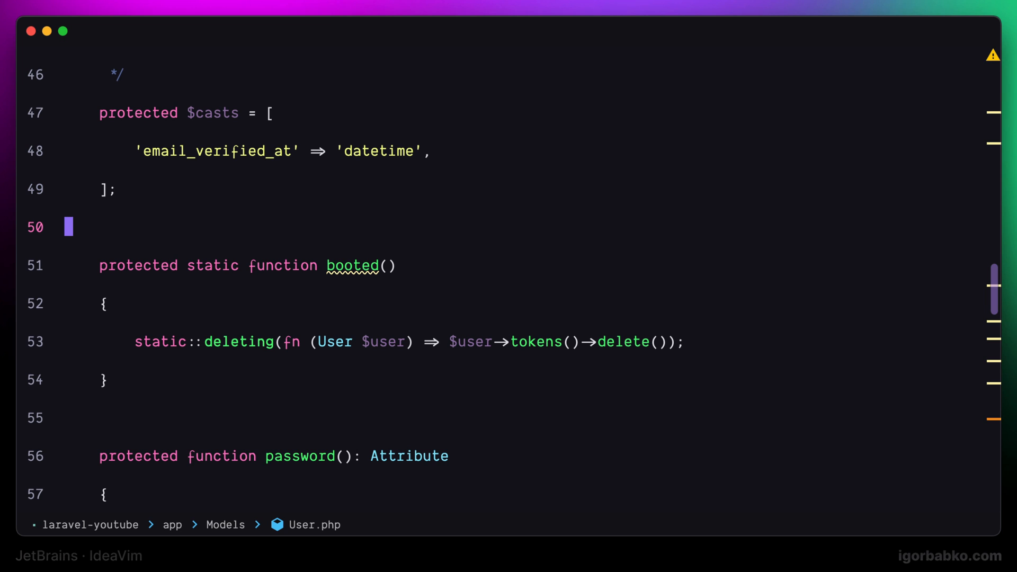
text(app/Models/User.php)
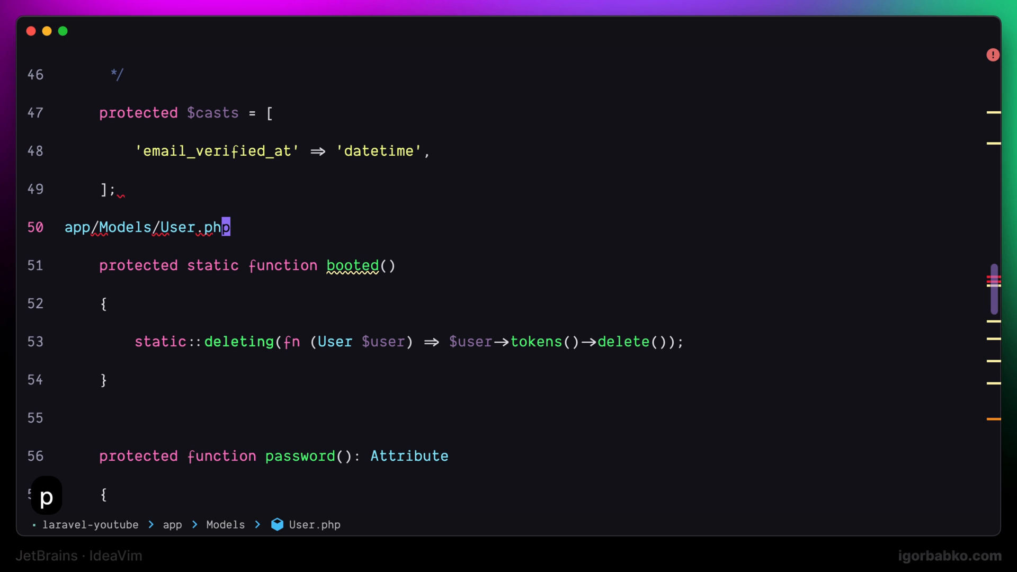